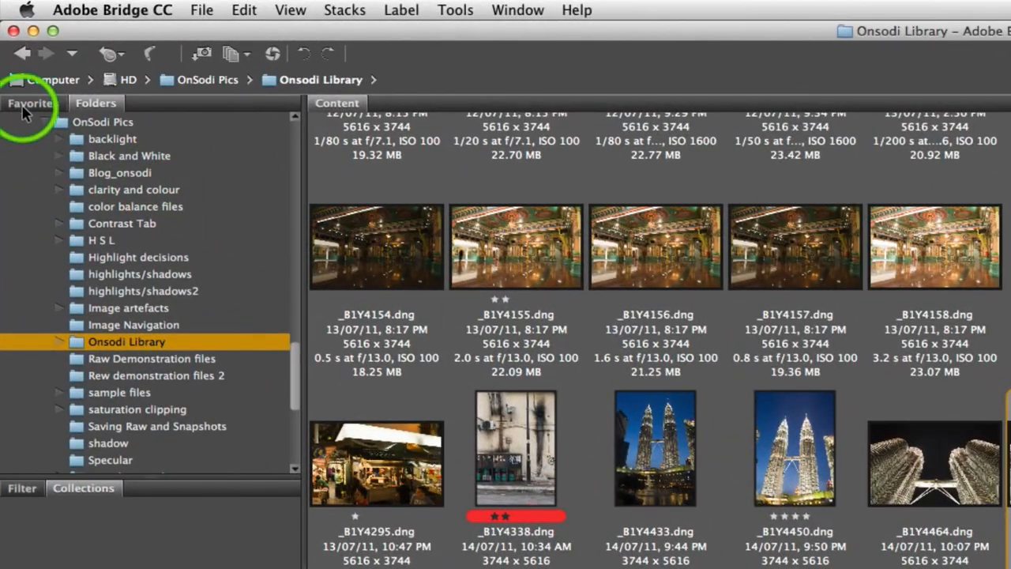
Browse the Favorites list, return to the Folders tree and scroll through it.
{"action": "left_click", "coordinate": [30, 102]}
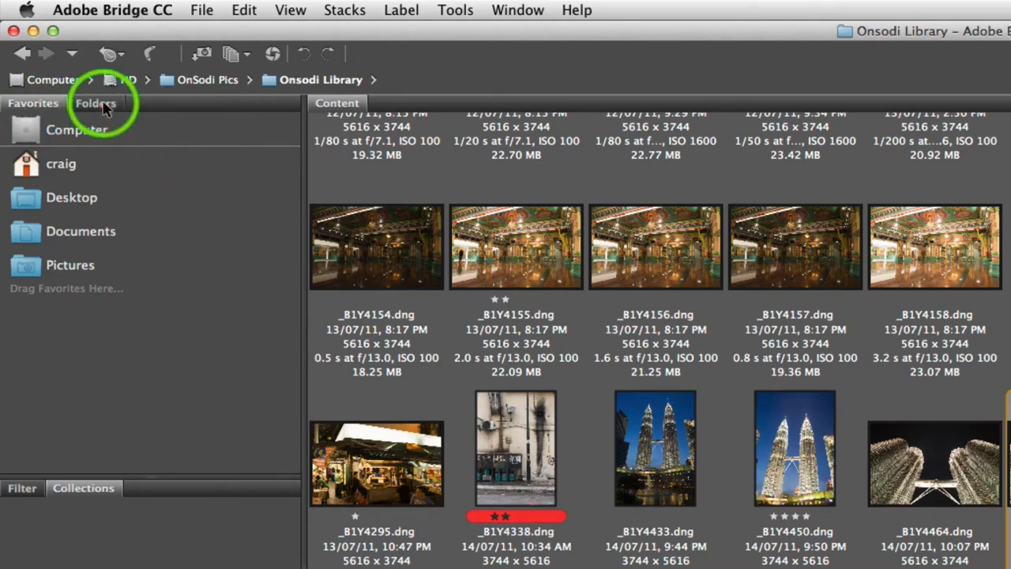
{"action": "left_click", "coordinate": [95, 103]}
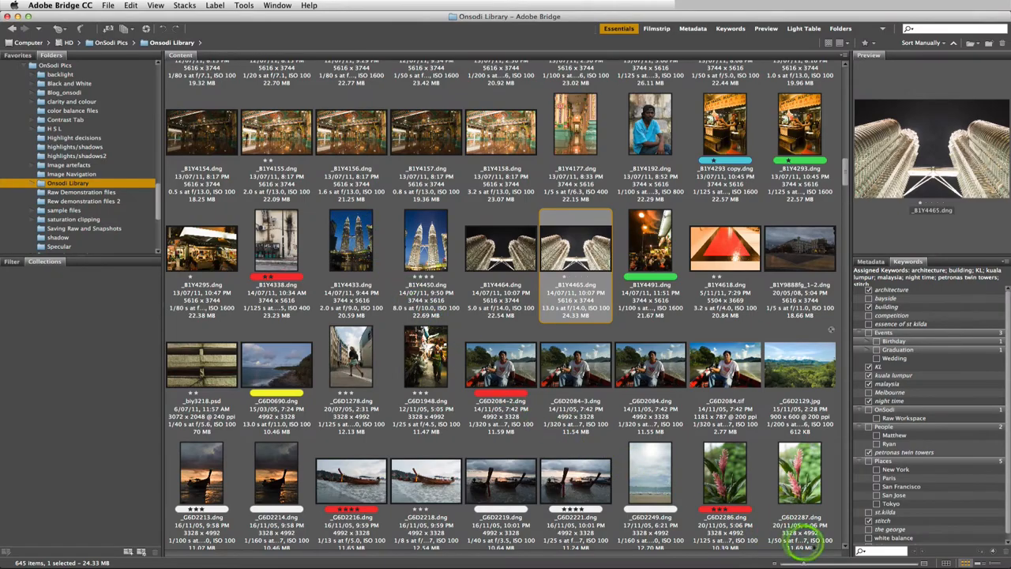
{"action": "scroll", "scroll_direction": "down", "scroll_amount": 3}
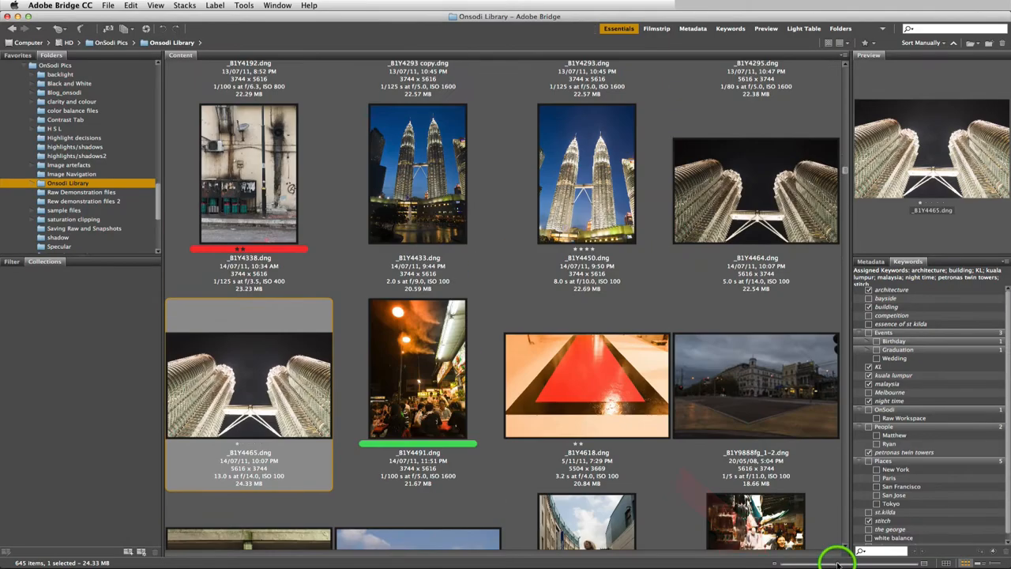
{"action": "scroll", "scroll_direction": "down", "scroll_amount": 3}
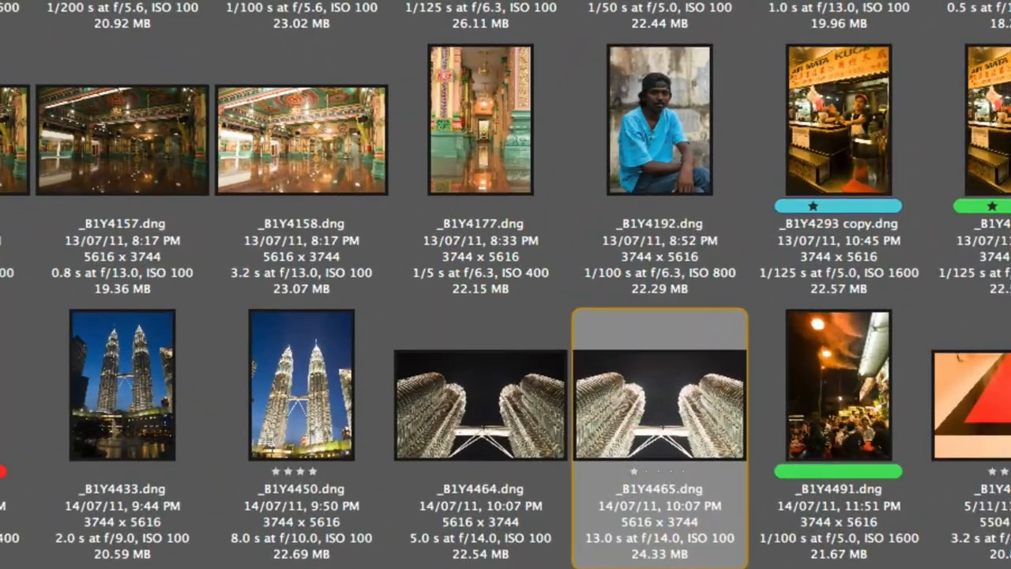
{"action": "left_click", "coordinate": [300, 118]}
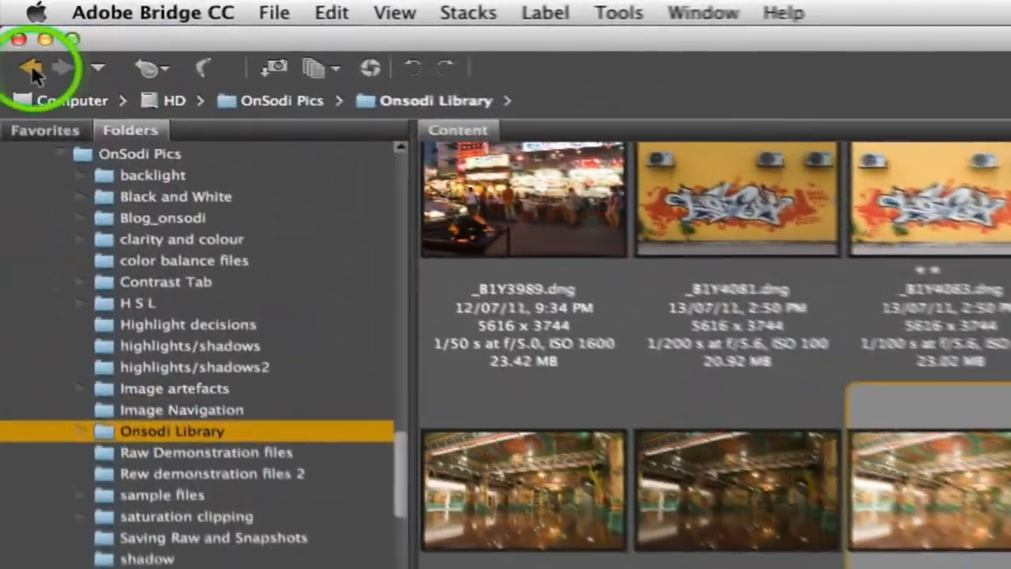
{"action": "mouse_move", "coordinate": [29, 70]}
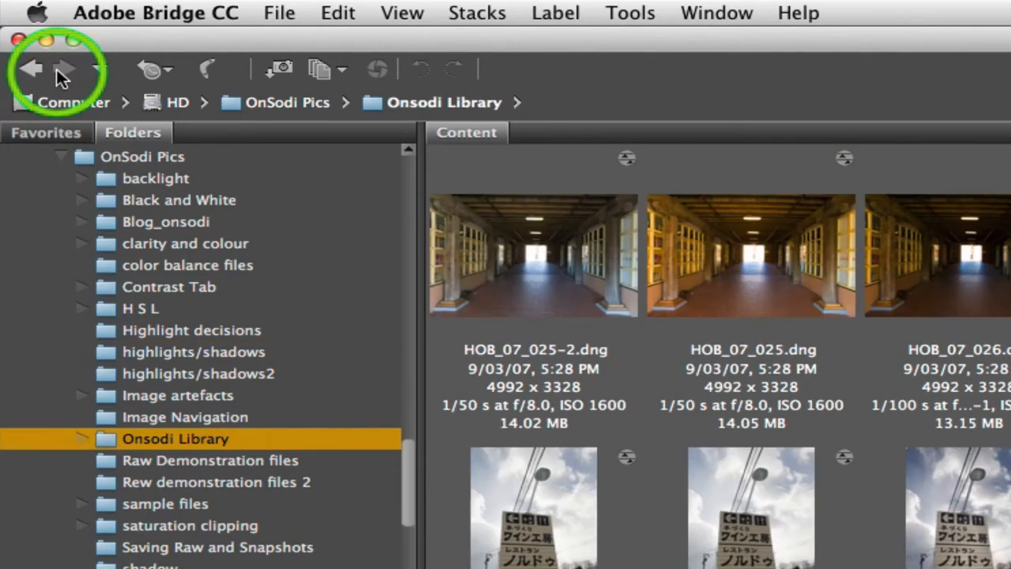
{"action": "mouse_move", "coordinate": [32, 69]}
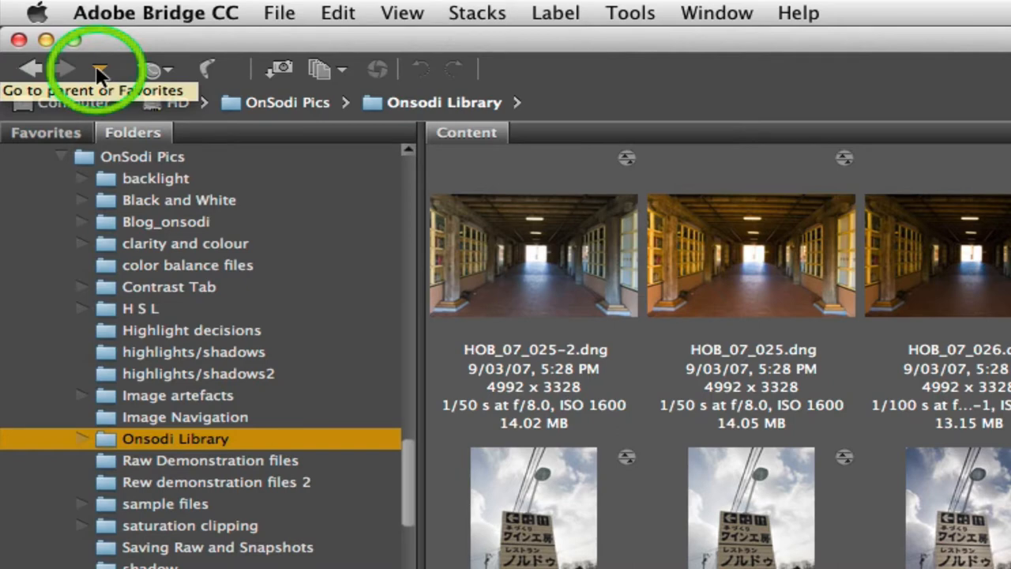
{"action": "mouse_move", "coordinate": [150, 71]}
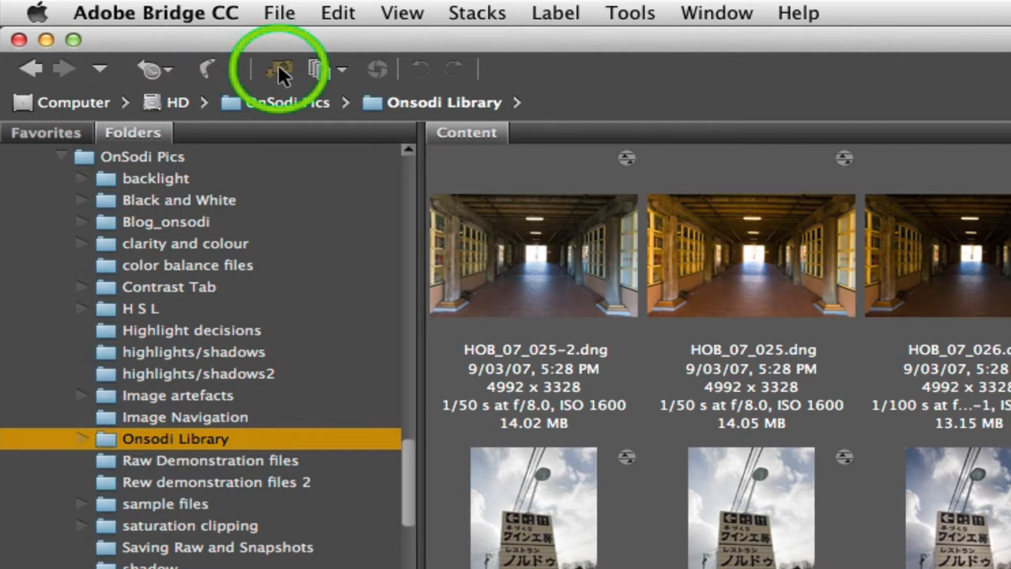
{"action": "mouse_move", "coordinate": [278, 69]}
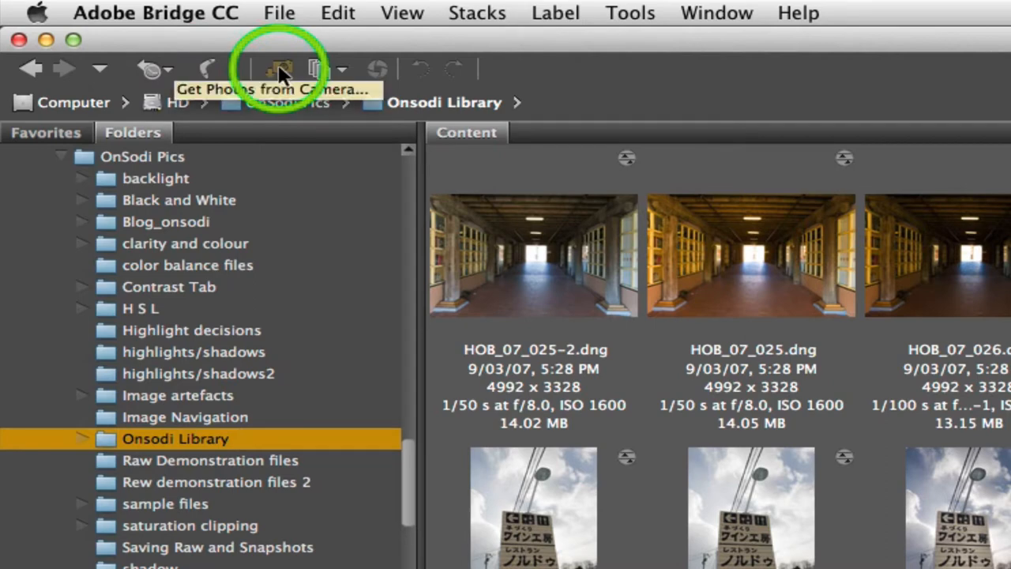
{"action": "mouse_move", "coordinate": [344, 82]}
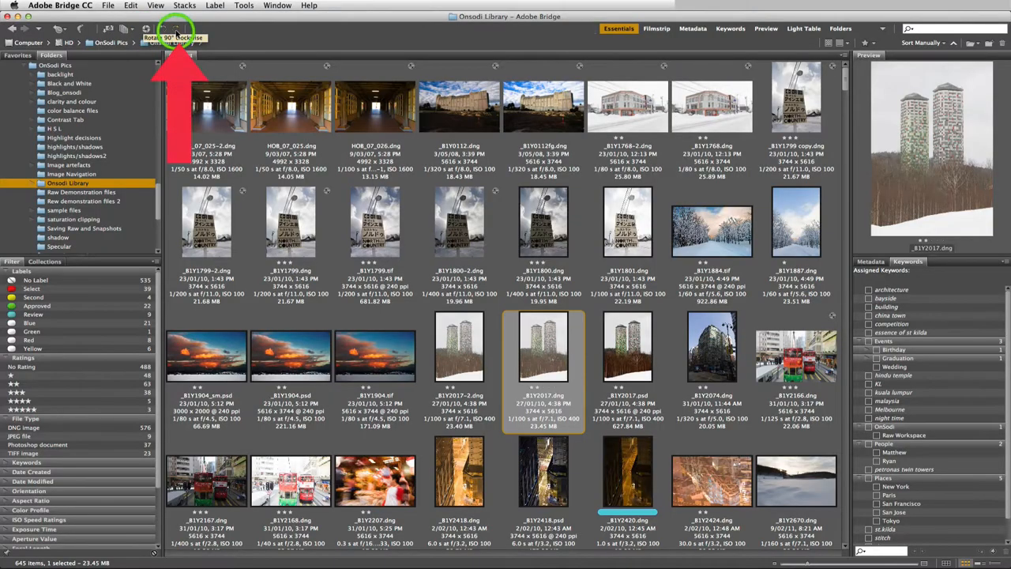
Scroll further through the panel contents and select an item from the list.
{"action": "left_click", "coordinate": [175, 29]}
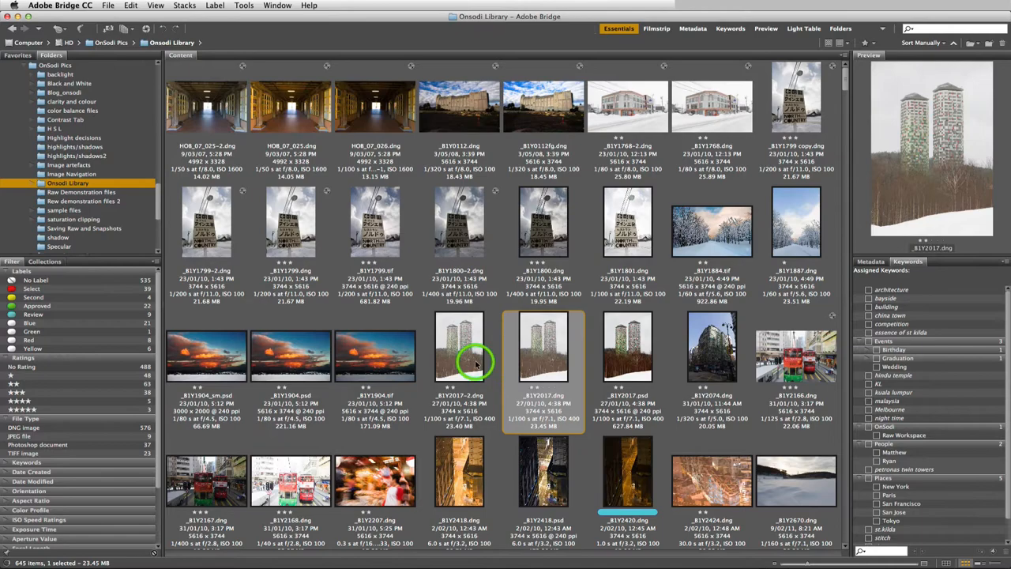
{"action": "scroll", "scroll_direction": "down", "scroll_amount": 3}
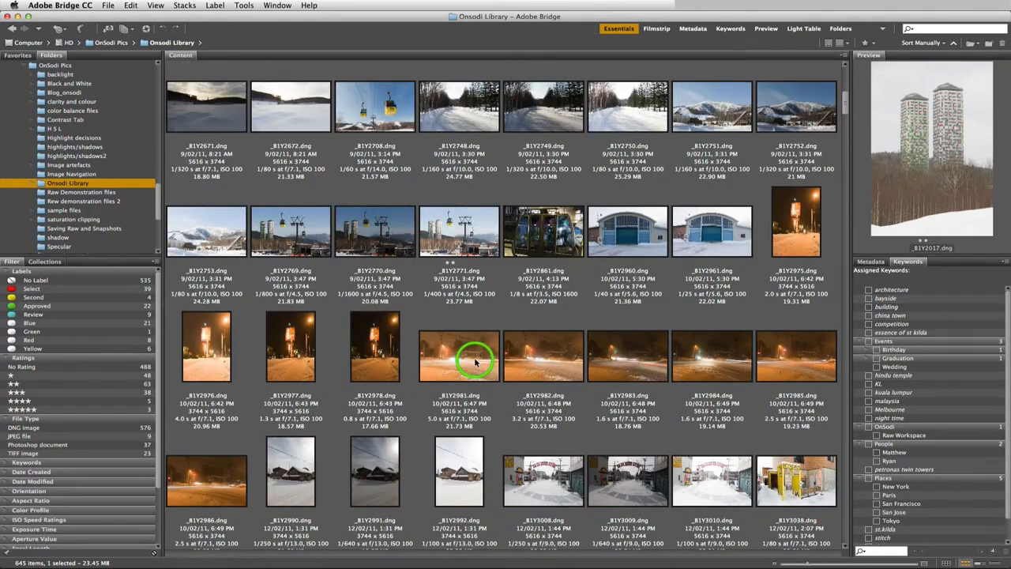
{"action": "scroll", "scroll_direction": "down", "scroll_amount": 3}
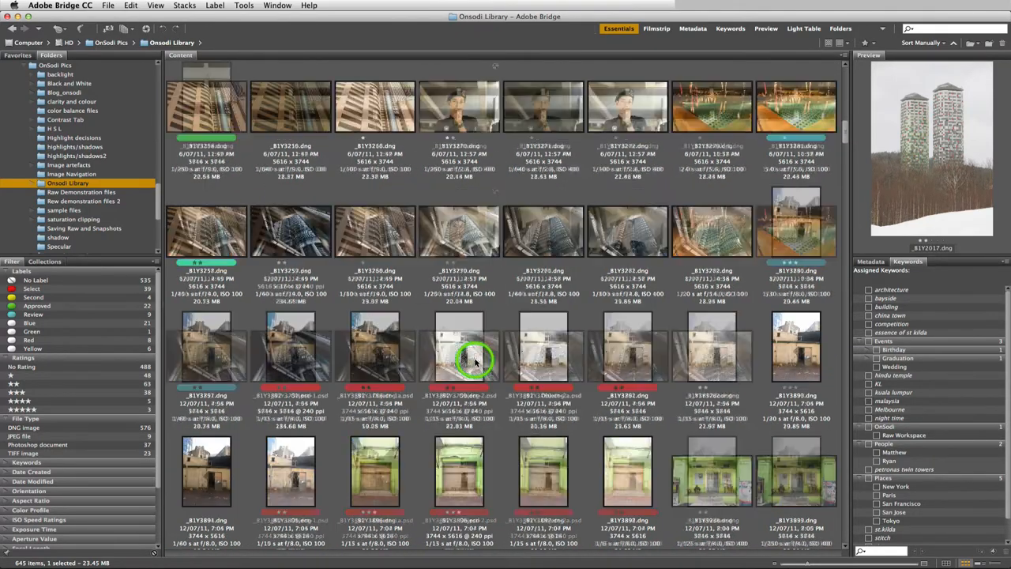
{"action": "scroll", "scroll_direction": "down", "scroll_amount": 3}
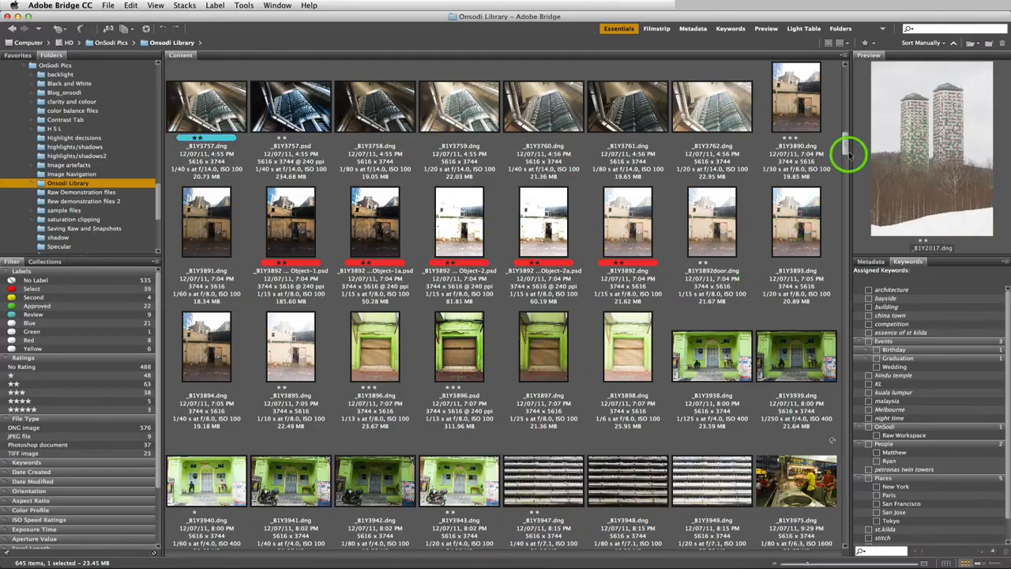
{"action": "scroll", "scroll_direction": "down", "scroll_amount": 3}
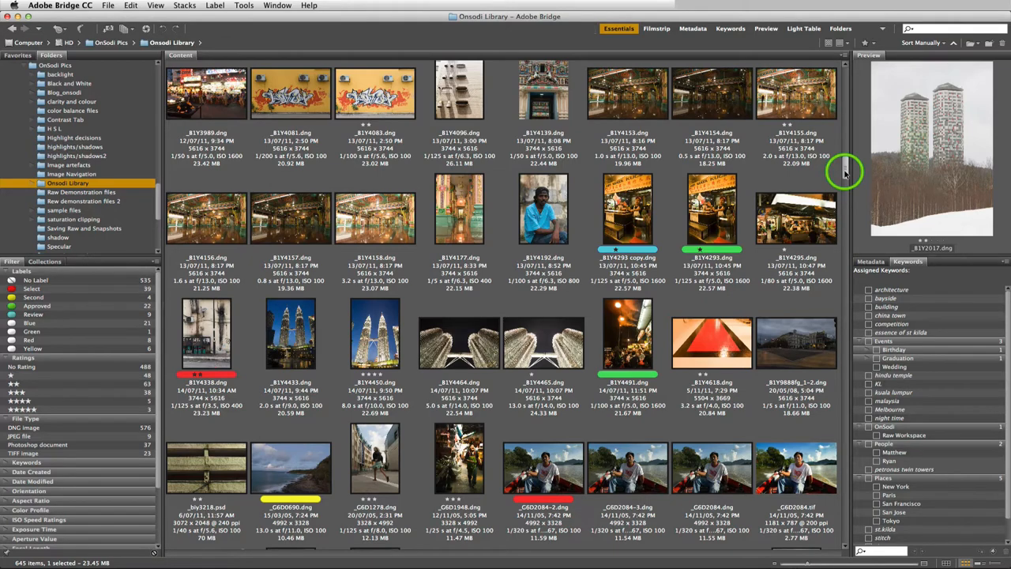
{"action": "left_click", "coordinate": [544, 340]}
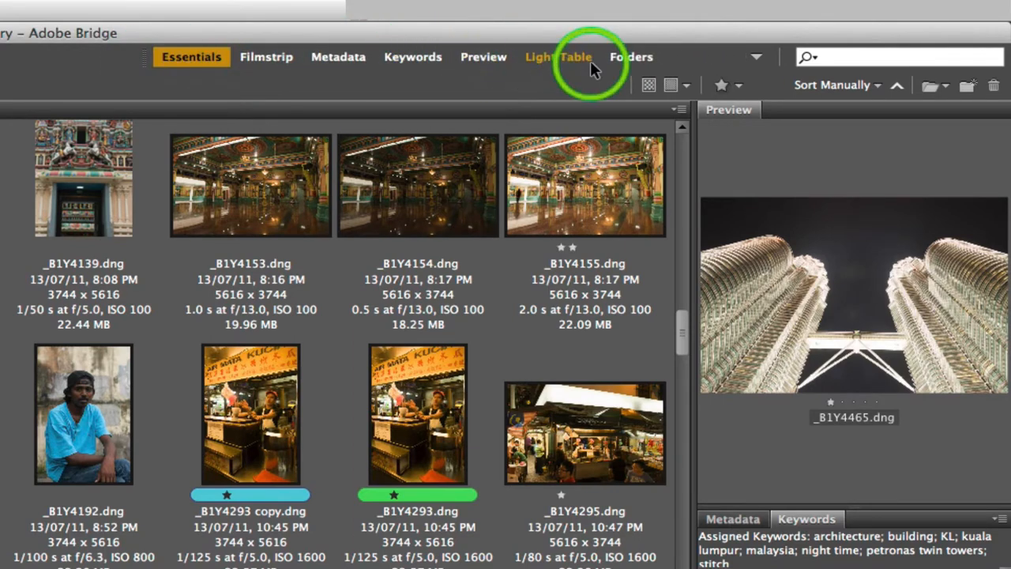
{"action": "mouse_move", "coordinate": [647, 85]}
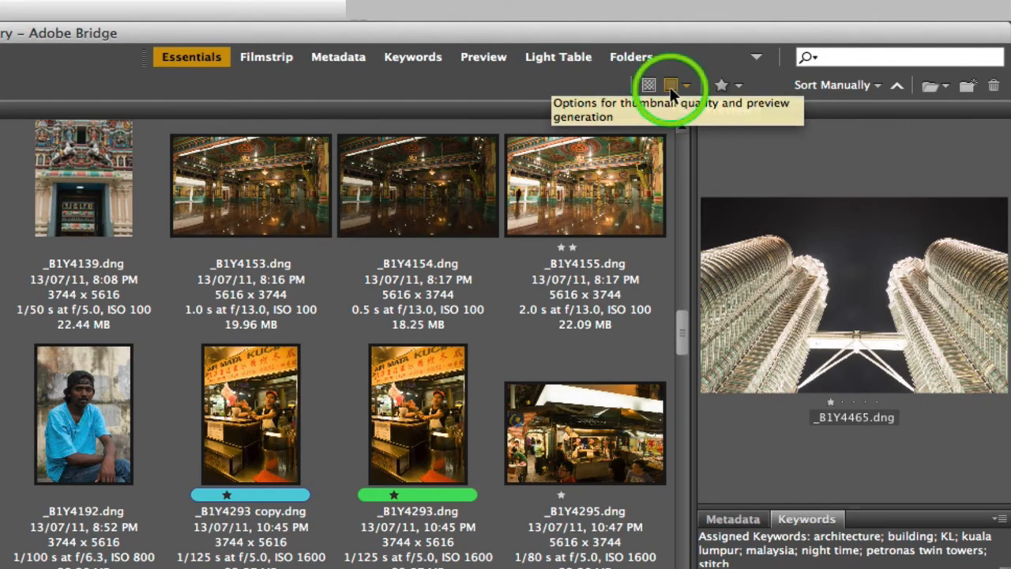
Keep thumbnails always high quality in manual order, then list the Window > Workspace choices.
{"action": "left_click", "coordinate": [671, 86]}
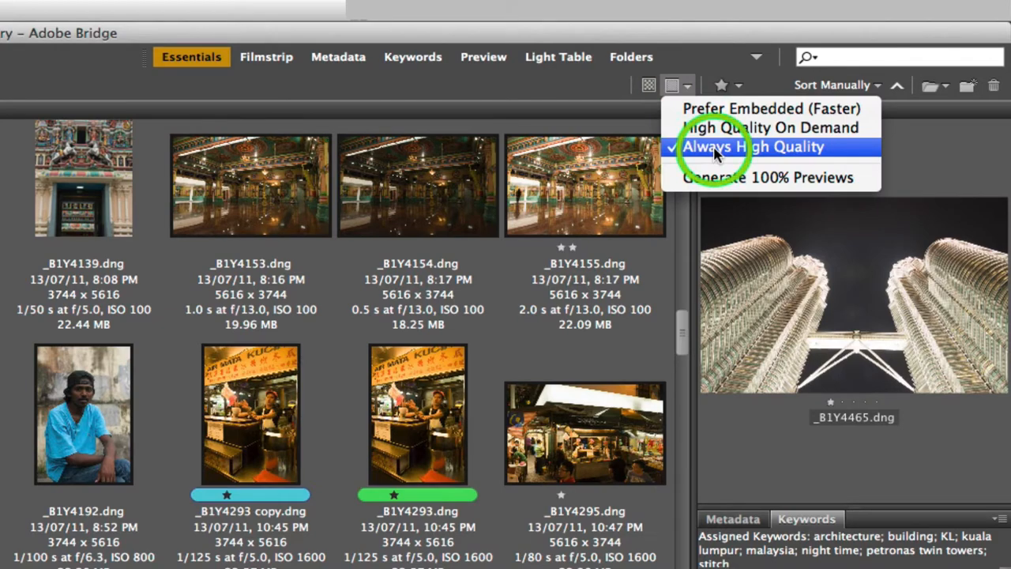
{"action": "left_click", "coordinate": [752, 145]}
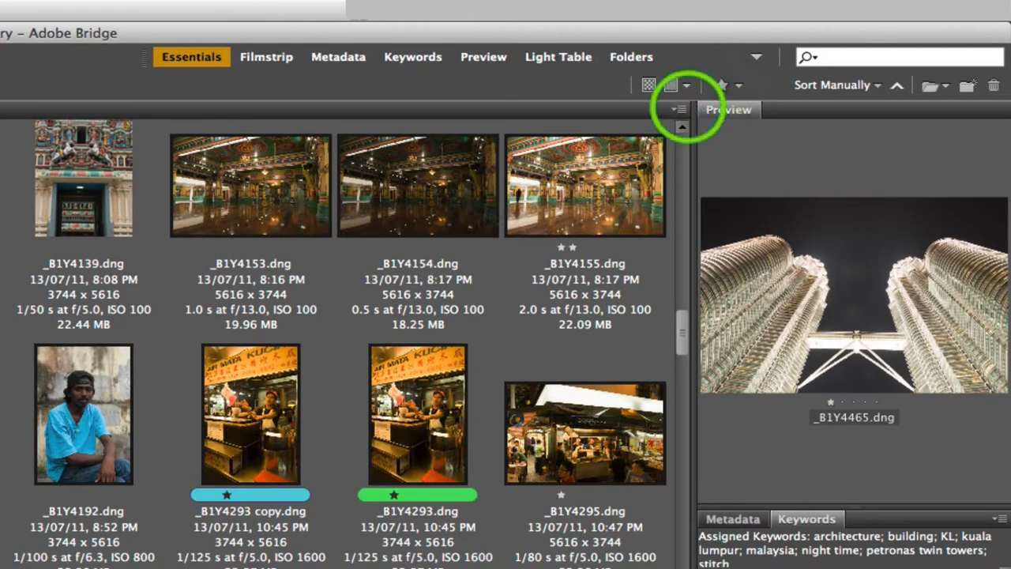
{"action": "mouse_move", "coordinate": [561, 256]}
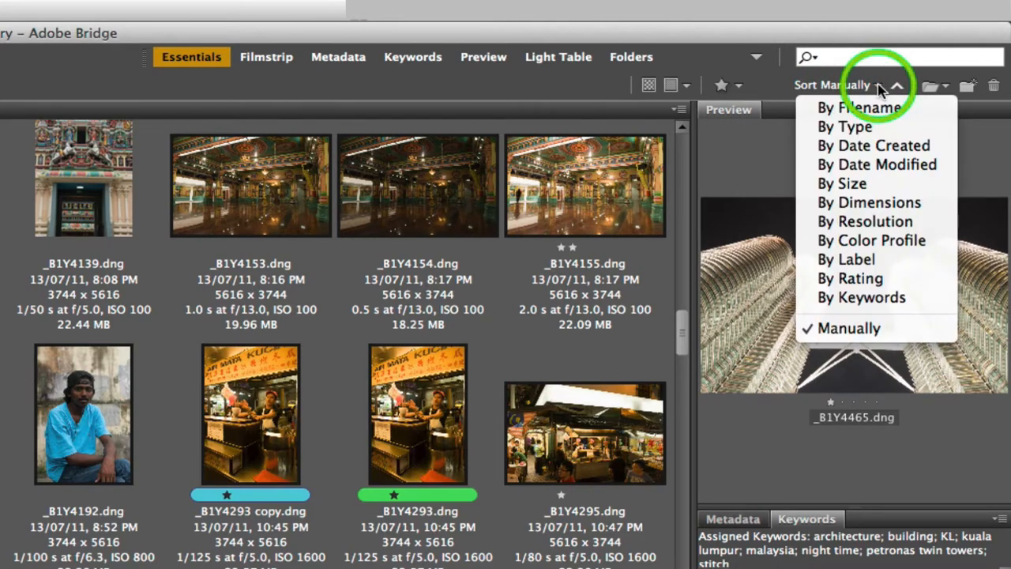
{"action": "left_click", "coordinate": [844, 126]}
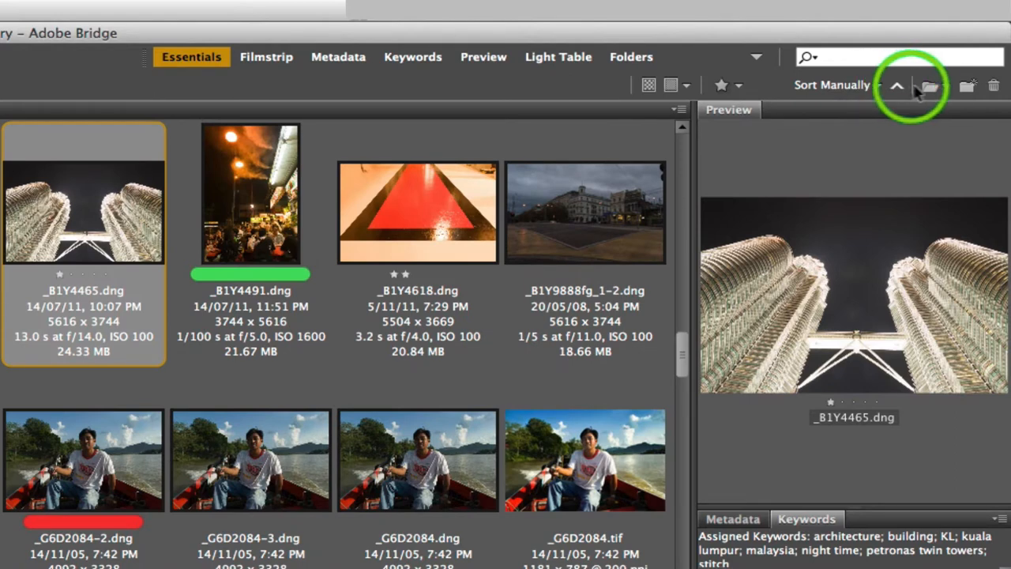
{"action": "mouse_move", "coordinate": [930, 87]}
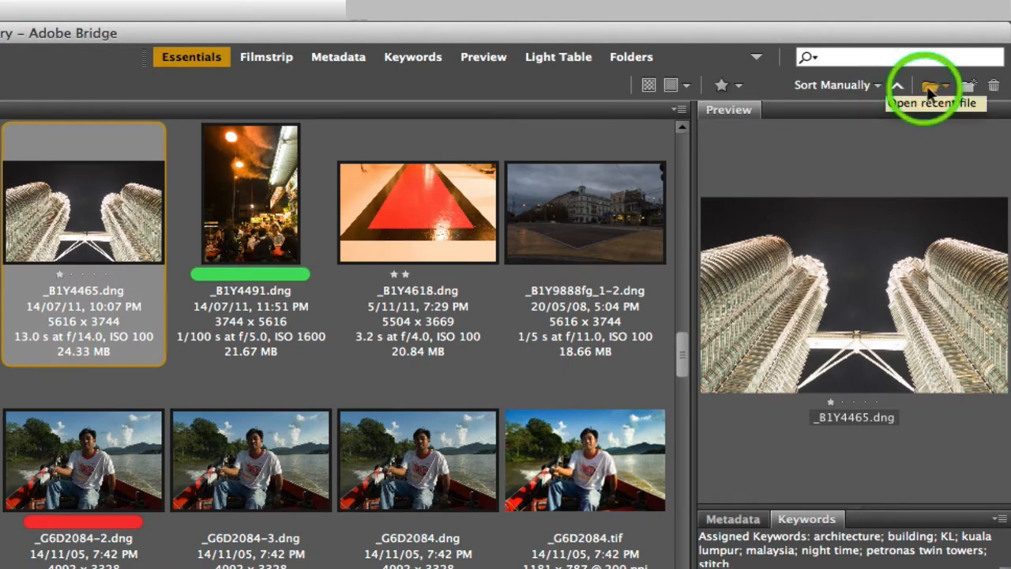
{"action": "mouse_move", "coordinate": [967, 85]}
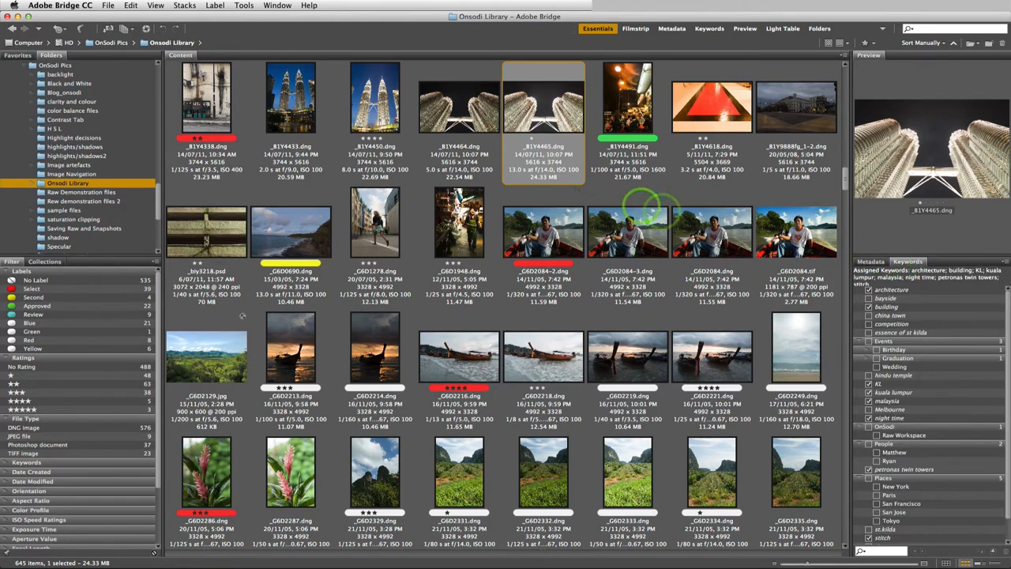
{"action": "left_click", "coordinate": [277, 6]}
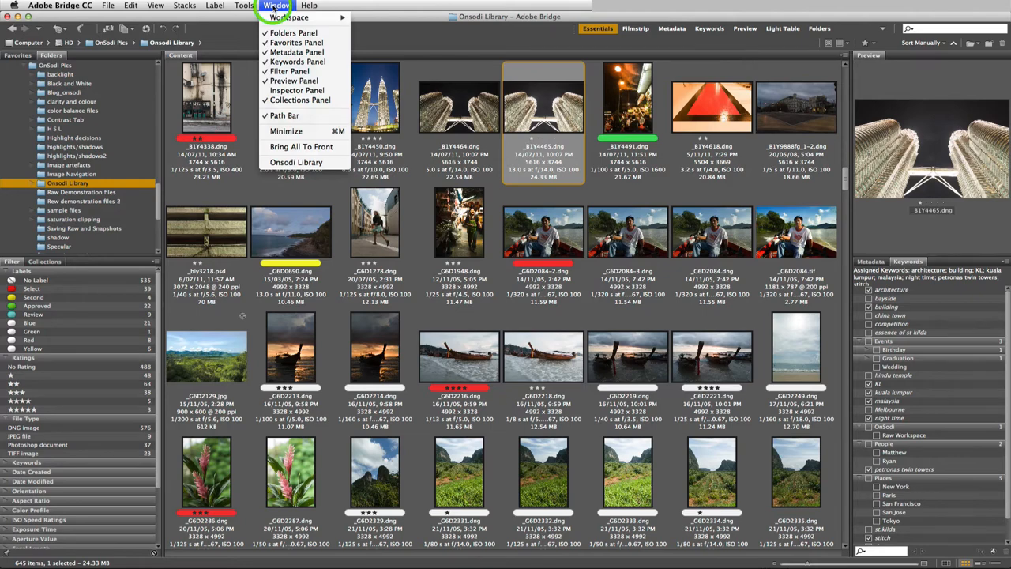
{"action": "left_click", "coordinate": [290, 17]}
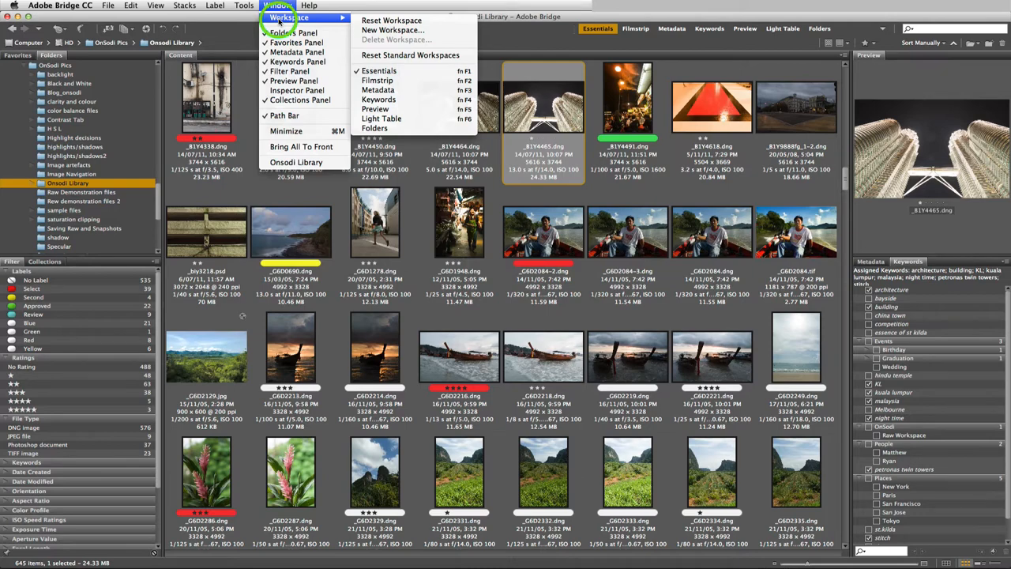
{"action": "mouse_move", "coordinate": [379, 71]}
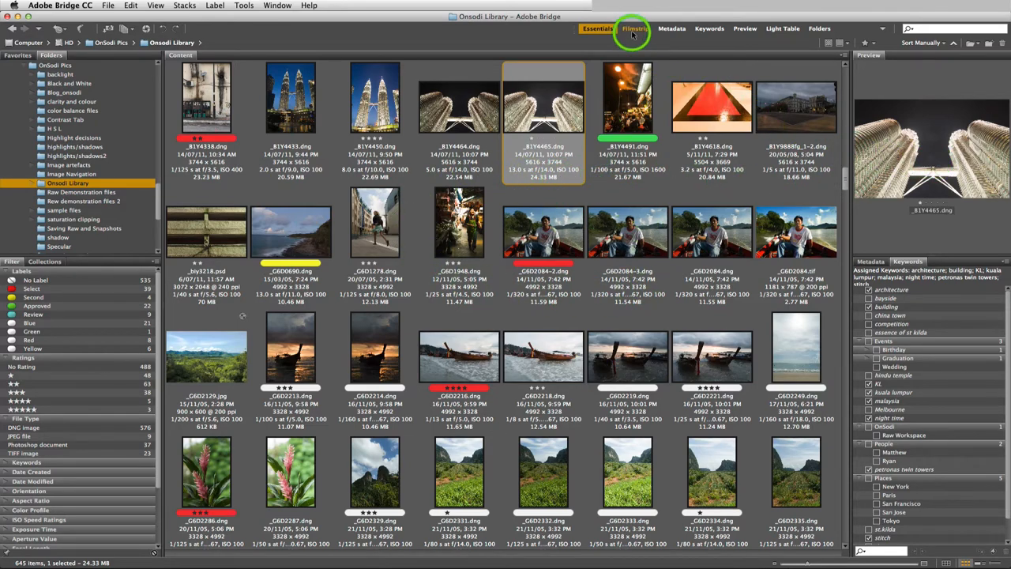
Switch to the Filmstrip workspace and collapse the filter and collections panel.
{"action": "left_click", "coordinate": [635, 28]}
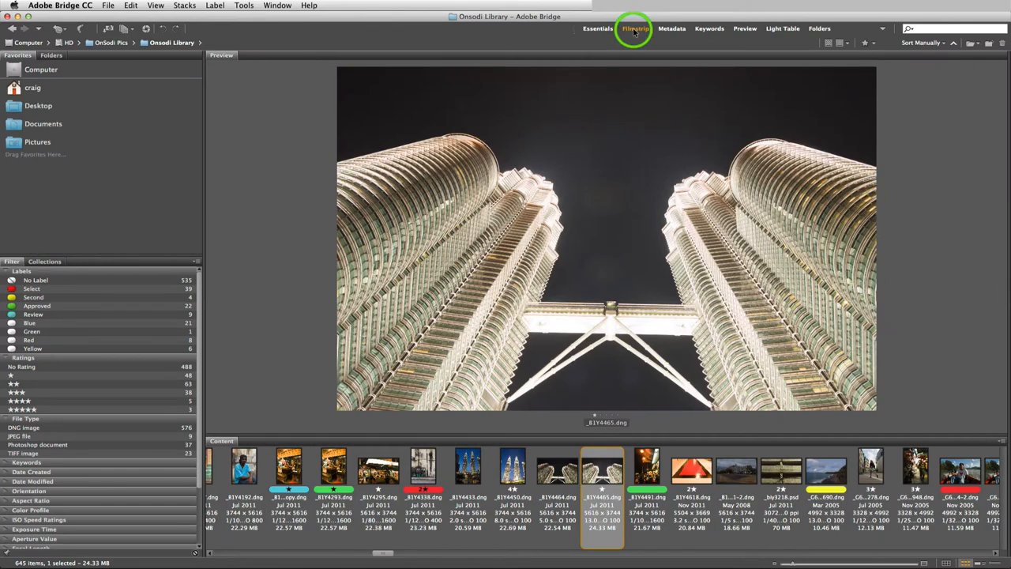
{"action": "left_click", "coordinate": [635, 28]}
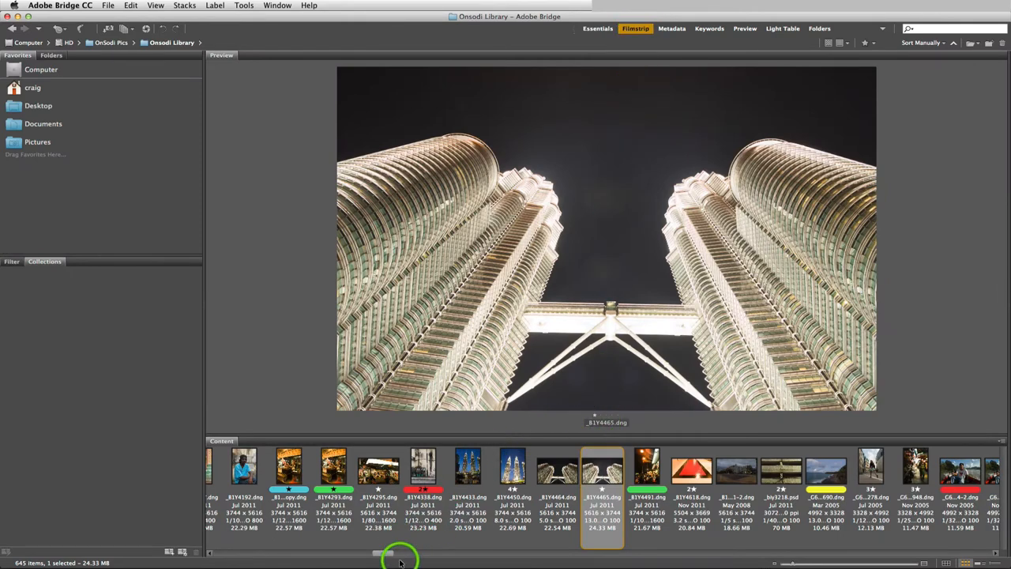
{"action": "left_click_drag", "start_coordinate": [376, 553], "coordinate": [398, 553]}
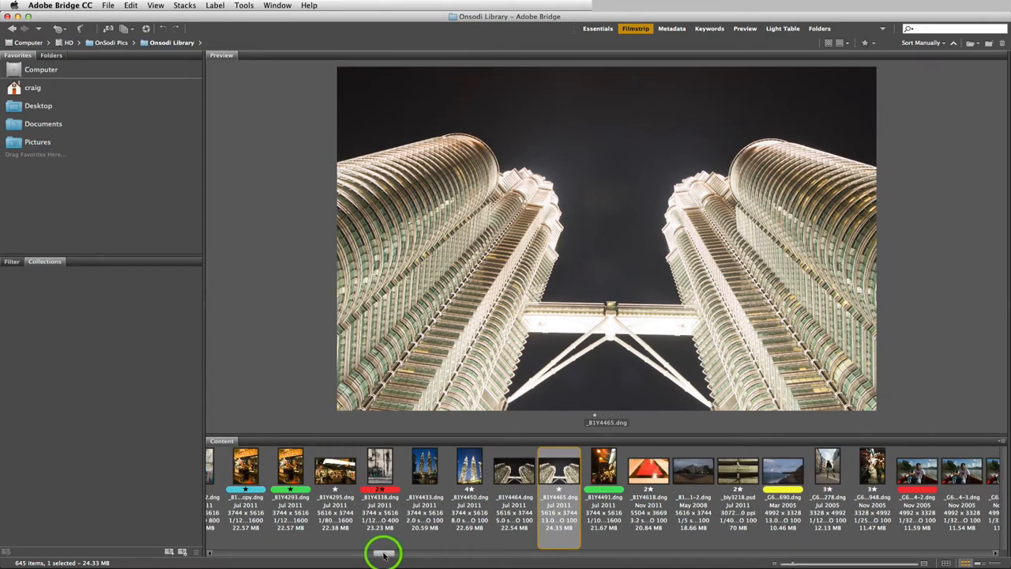
Preview the street, red carpet and tower photos in the filmstrip, then switch to Metadata.
{"action": "left_click", "coordinate": [694, 466]}
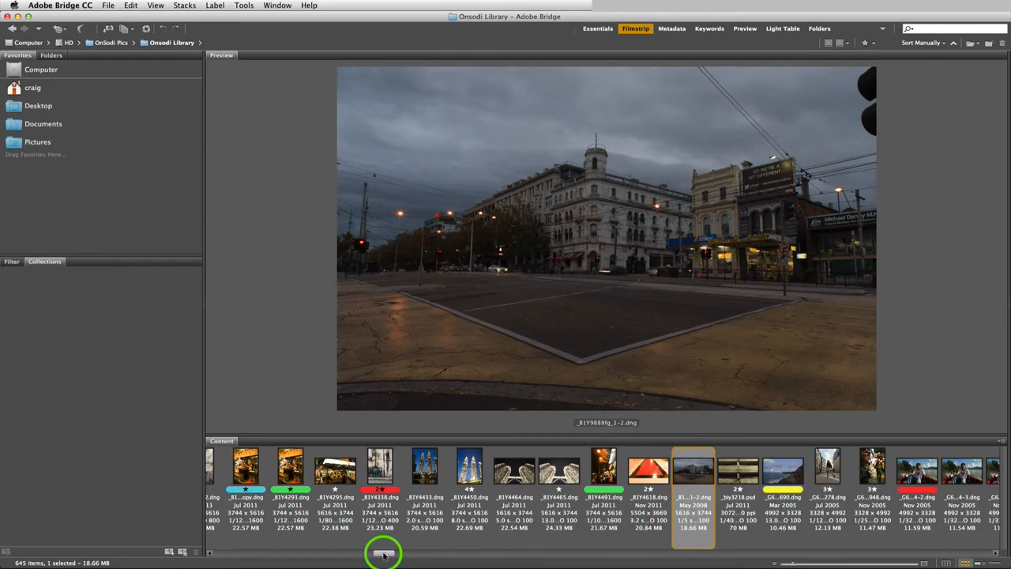
{"action": "left_click", "coordinate": [648, 471]}
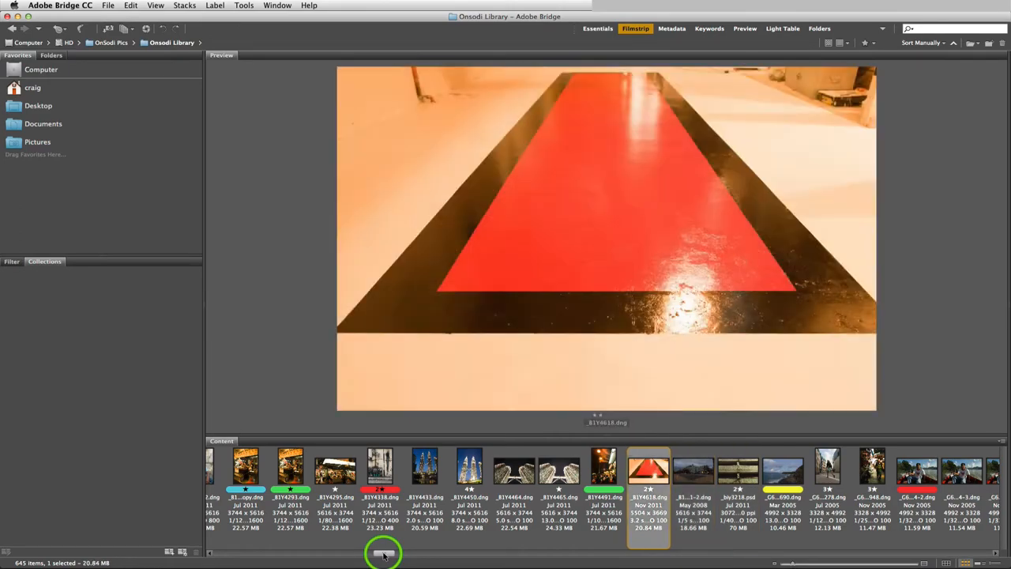
{"action": "left_click", "coordinate": [425, 471]}
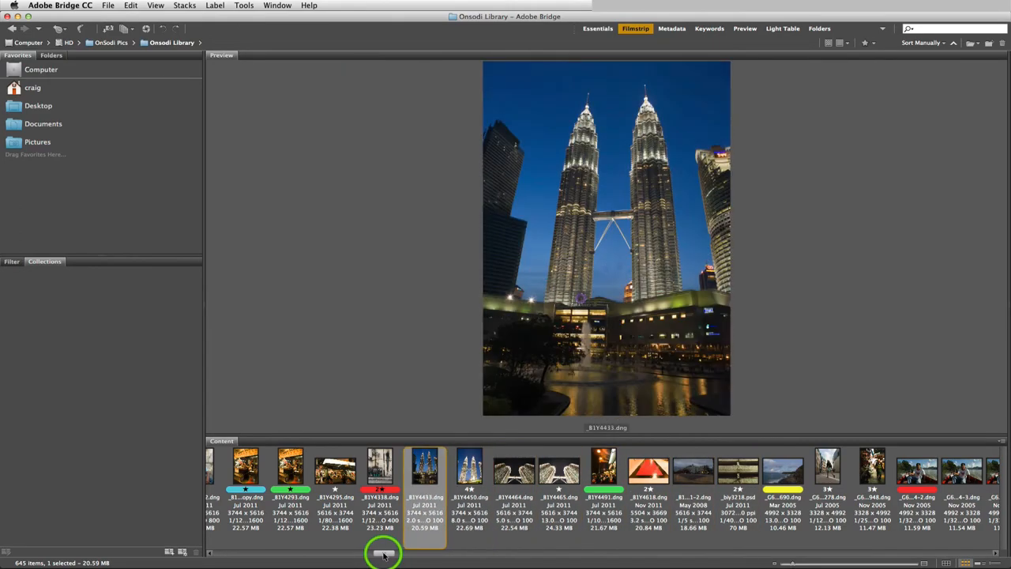
{"action": "left_click", "coordinate": [560, 471]}
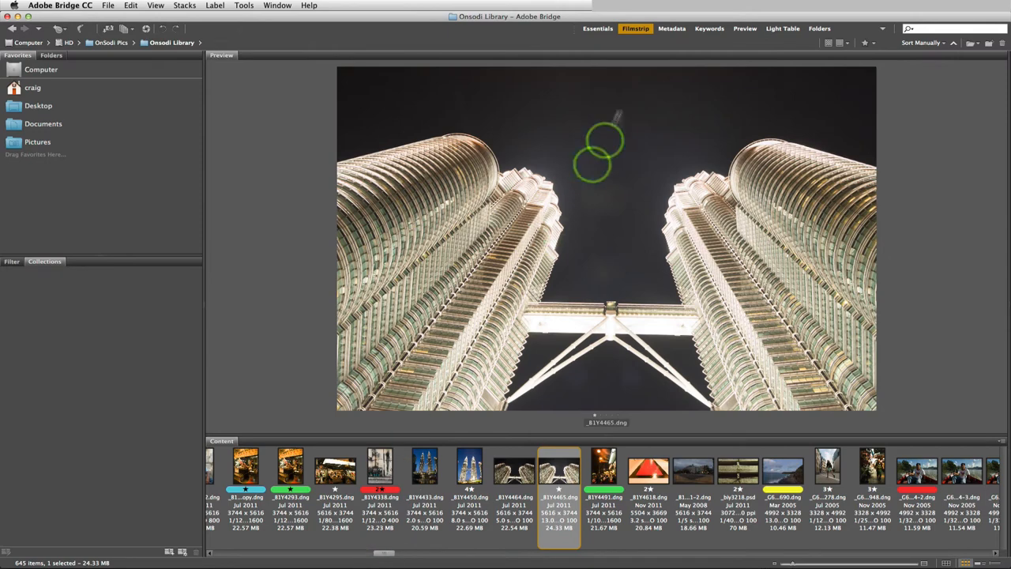
{"action": "left_click", "coordinate": [673, 29]}
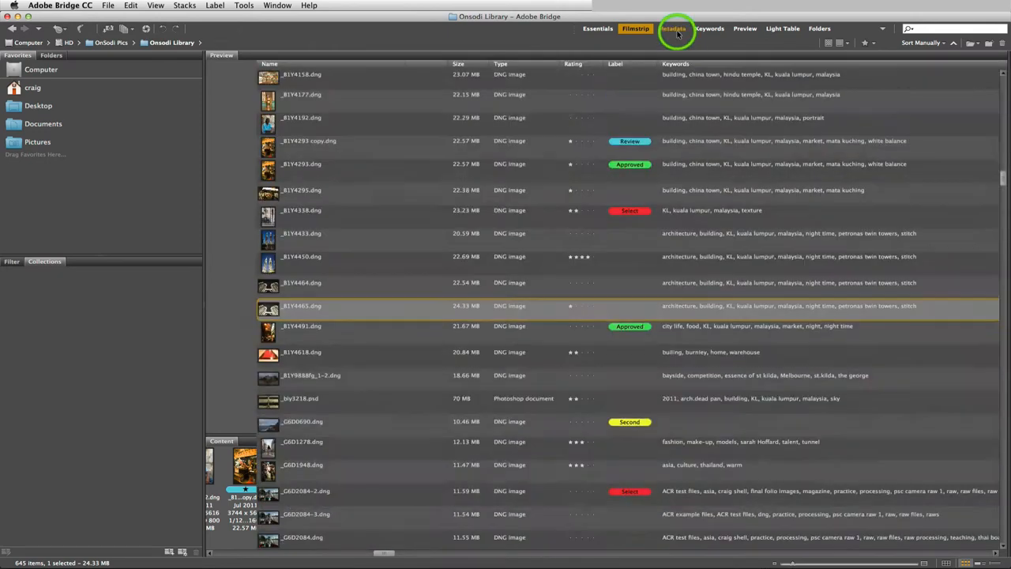
Cycle through the Metadata, Keywords, Preview and Light Table workspaces back to Essentials.
{"action": "left_click", "coordinate": [672, 29]}
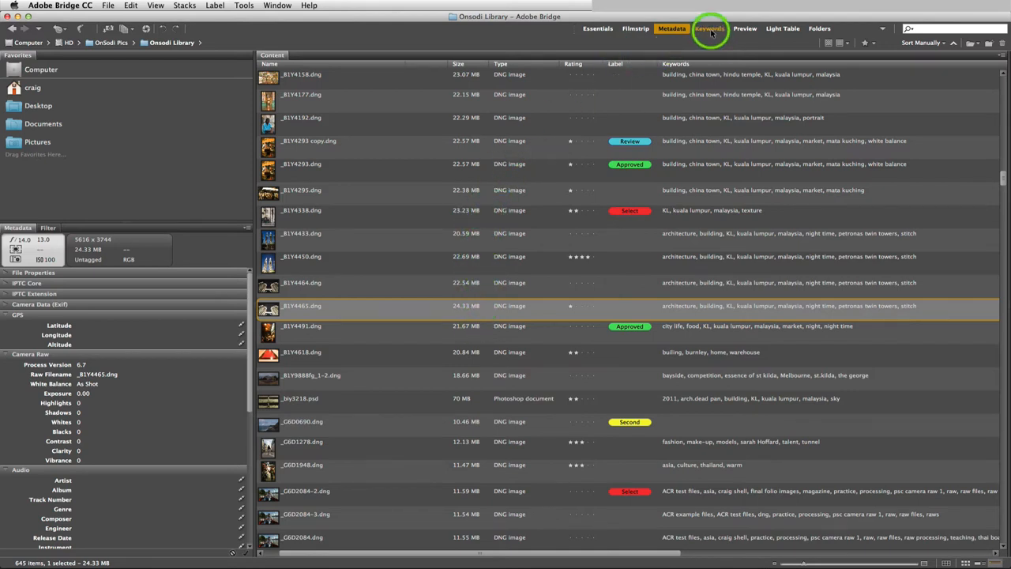
{"action": "left_click", "coordinate": [710, 28]}
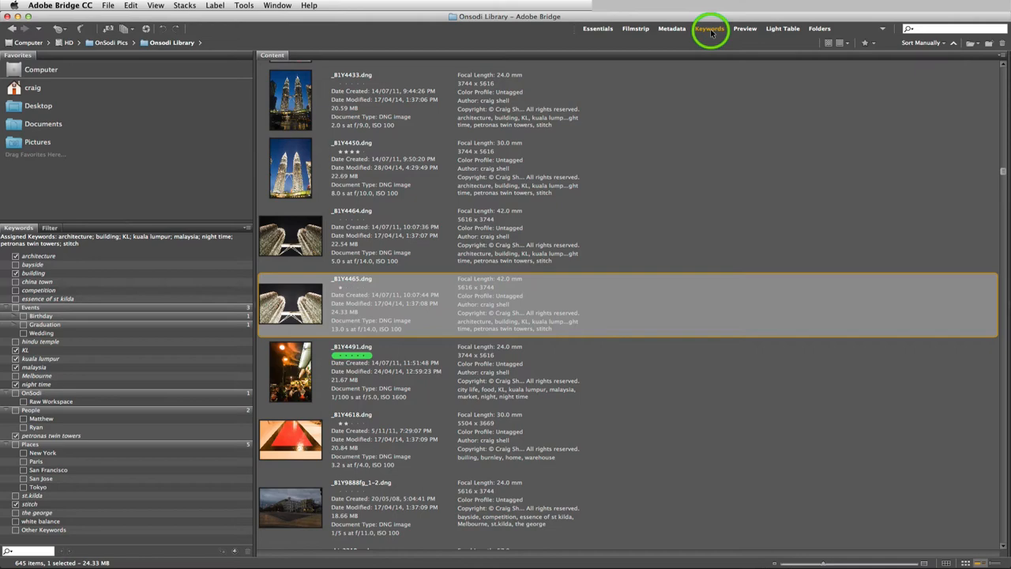
{"action": "left_click", "coordinate": [745, 29]}
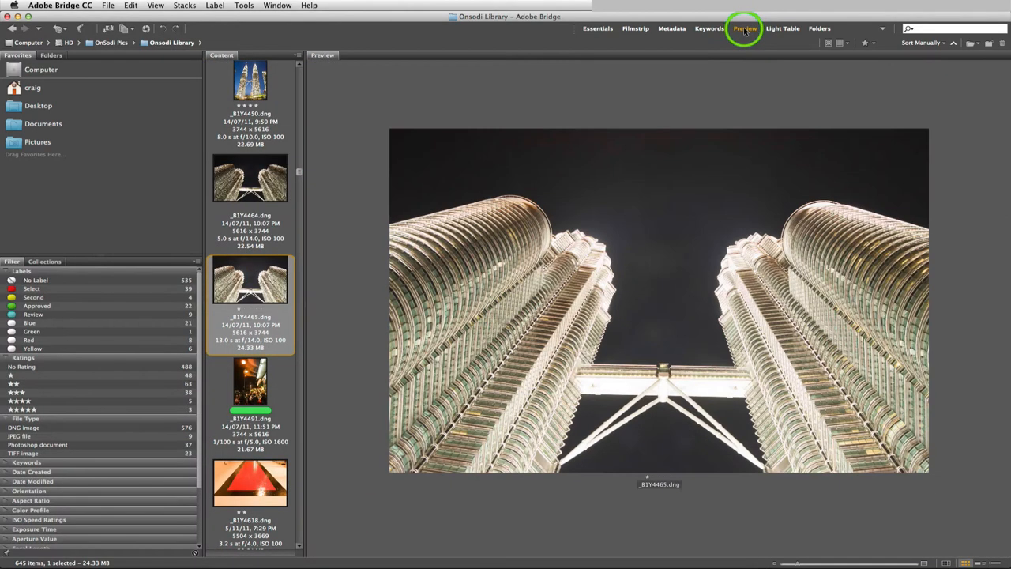
{"action": "left_click", "coordinate": [746, 29]}
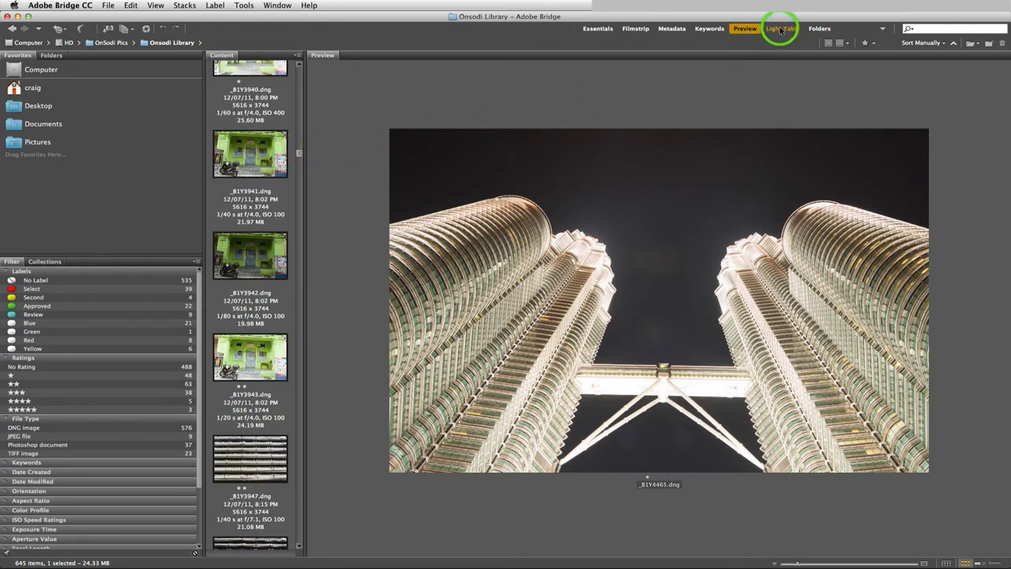
{"action": "left_click", "coordinate": [782, 29]}
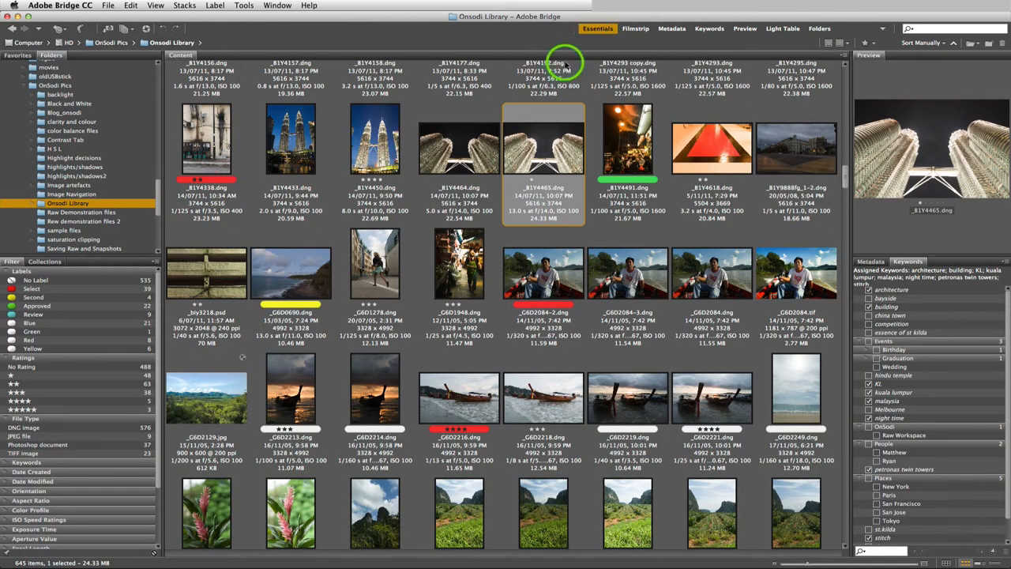
{"action": "mouse_move", "coordinate": [150, 228]}
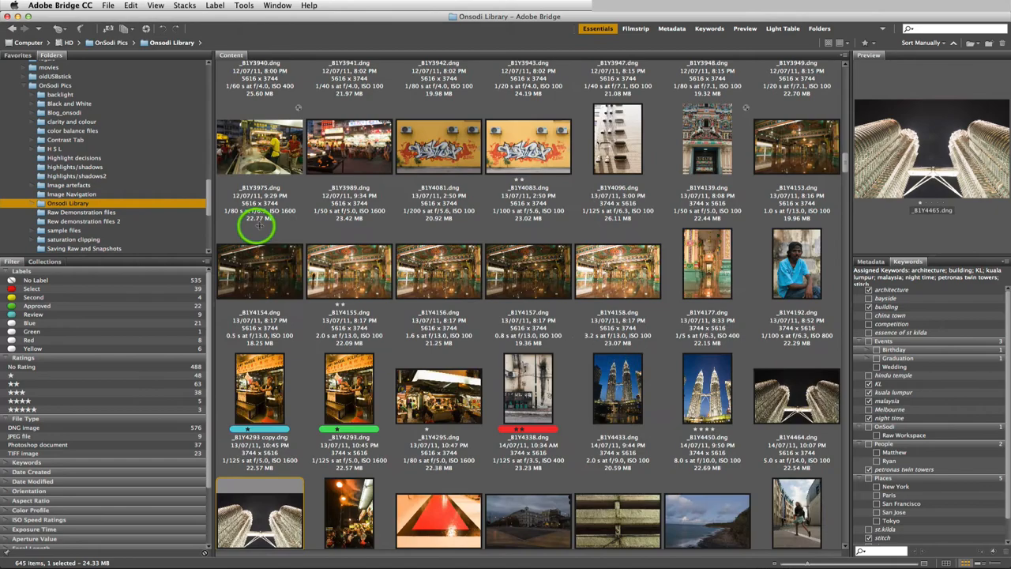
Scroll down through the Content panel thumbnail grid of the Onsodi Library.
{"action": "scroll", "scroll_direction": "down", "scroll_amount": 3}
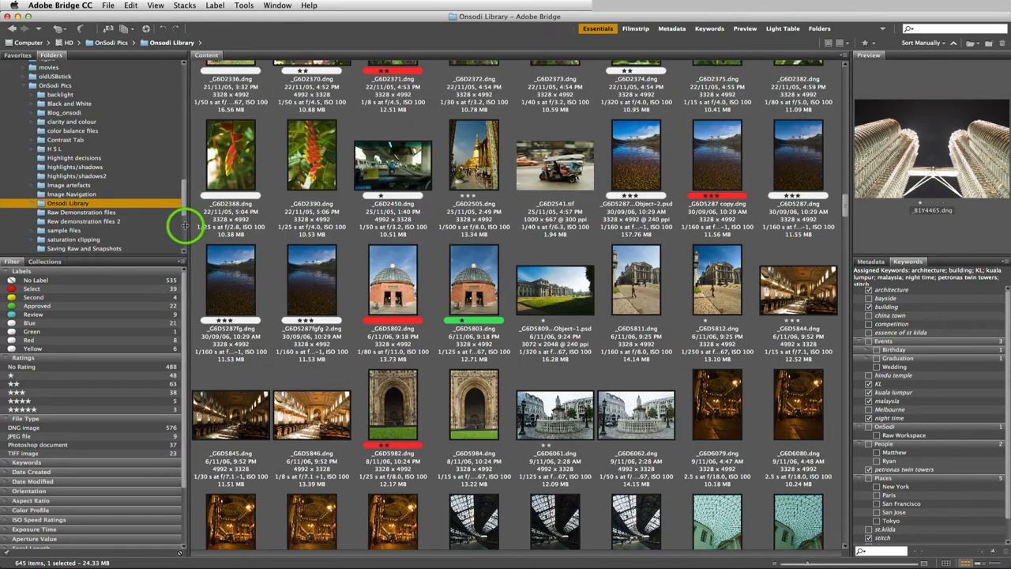
{"action": "scroll", "scroll_direction": "down", "scroll_amount": 3}
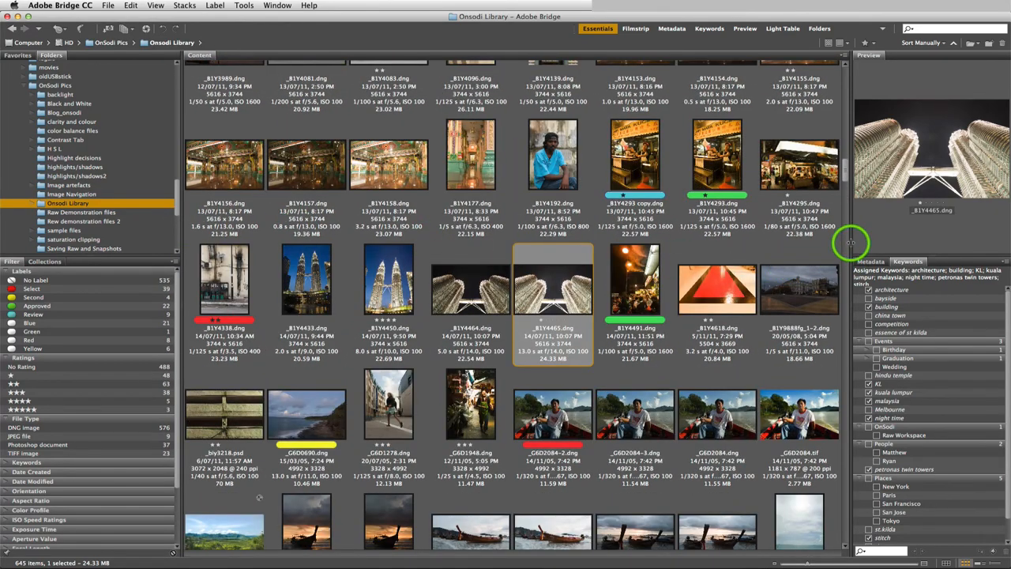
{"action": "scroll", "scroll_direction": "down", "scroll_amount": 3}
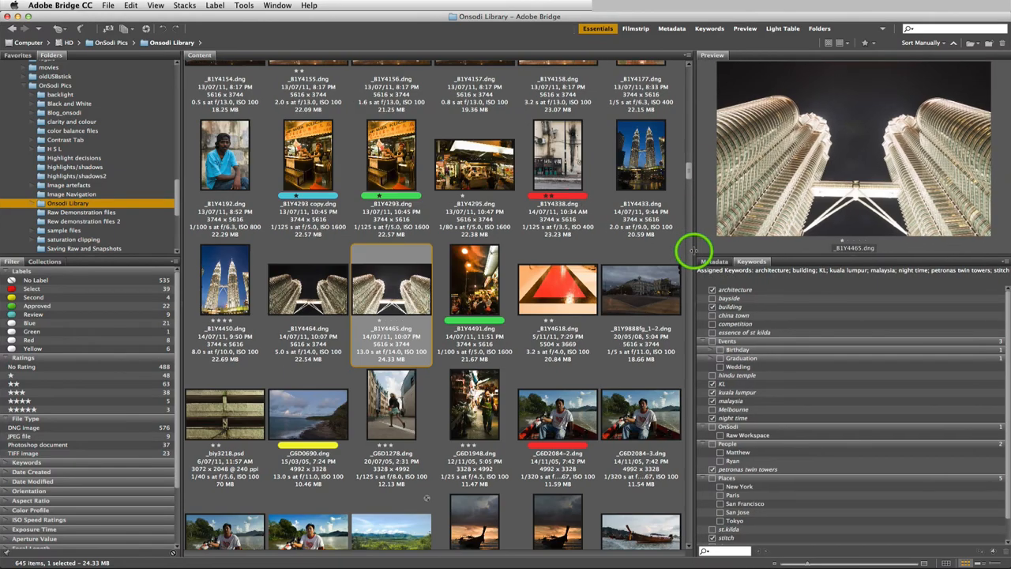
{"action": "scroll", "scroll_direction": "down", "scroll_amount": 3}
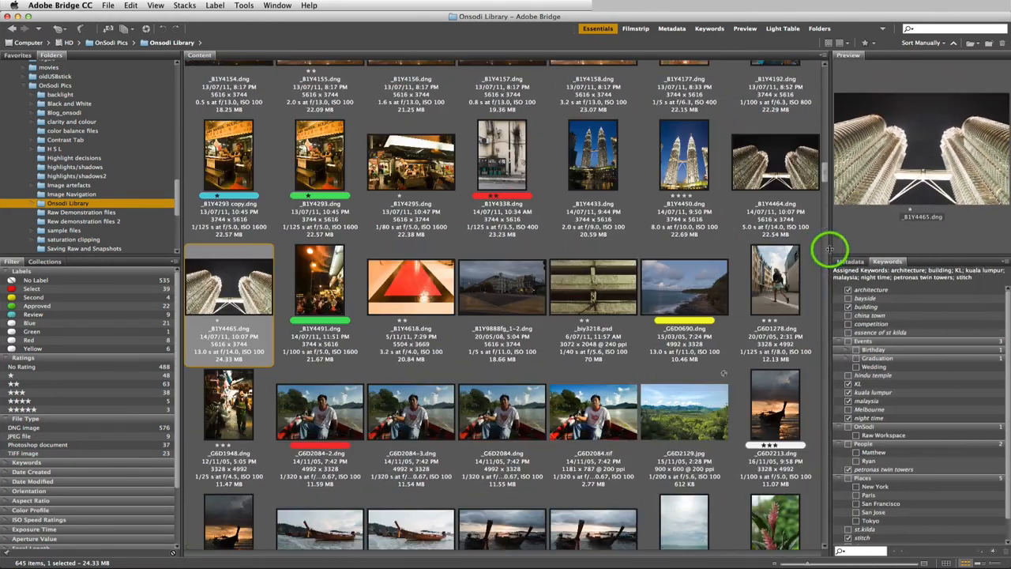
{"action": "mouse_move", "coordinate": [825, 251]}
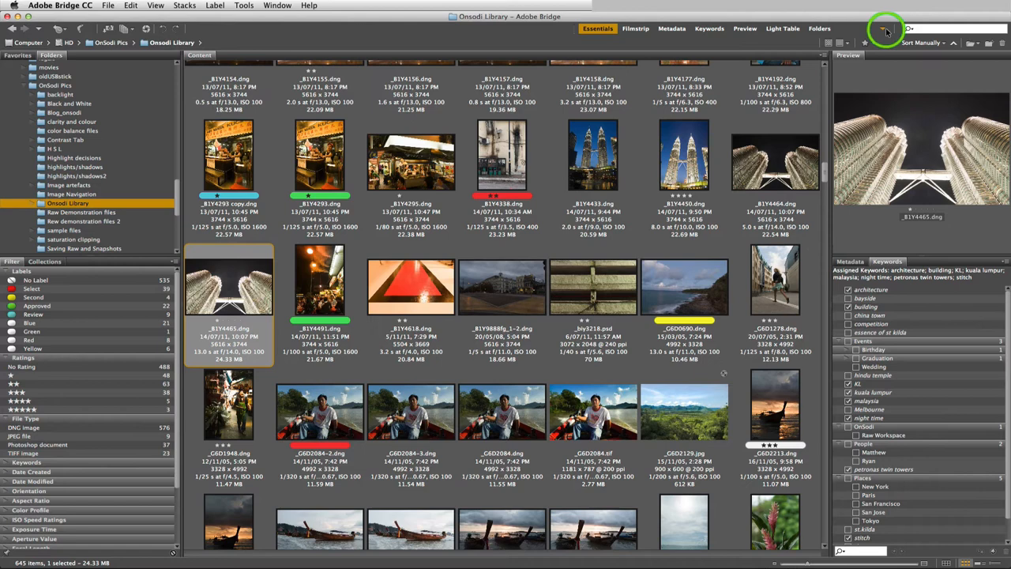
Expand the workspace dropdown, then show the context menu for the towers-from-below photo.
{"action": "left_click", "coordinate": [885, 28]}
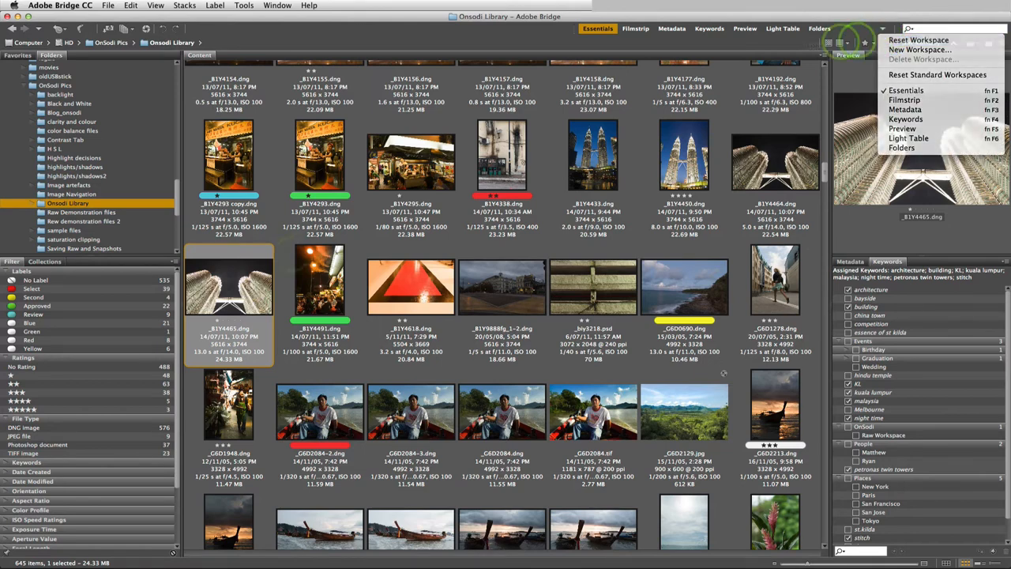
{"action": "right_click", "coordinate": [229, 284]}
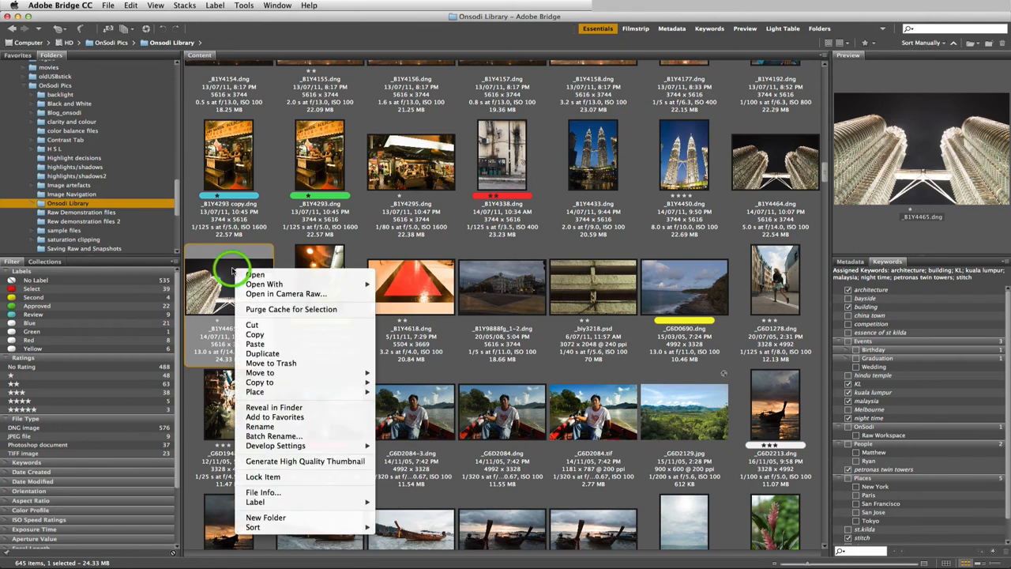
{"action": "mouse_move", "coordinate": [285, 292]}
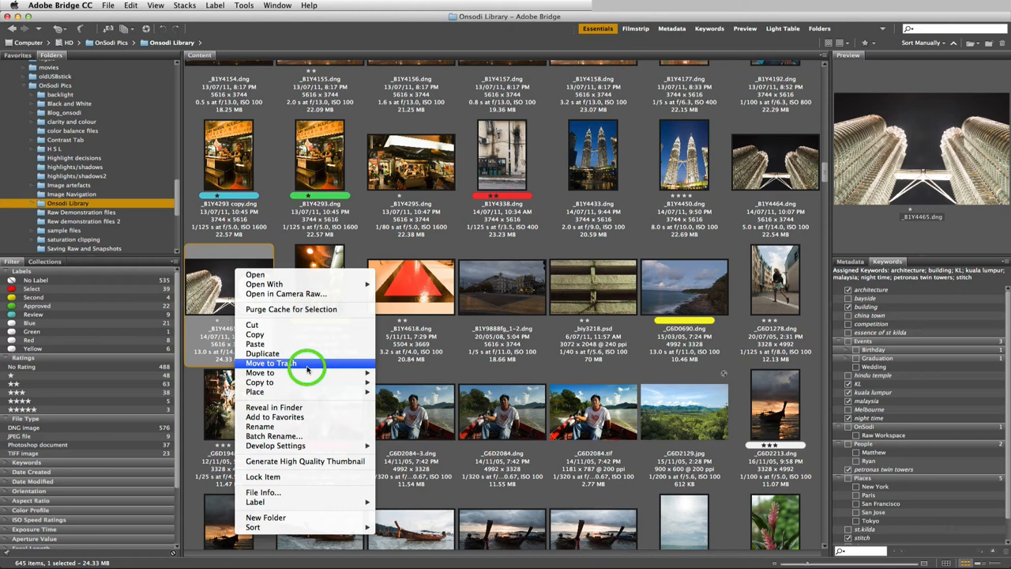
{"action": "mouse_move", "coordinate": [284, 292]}
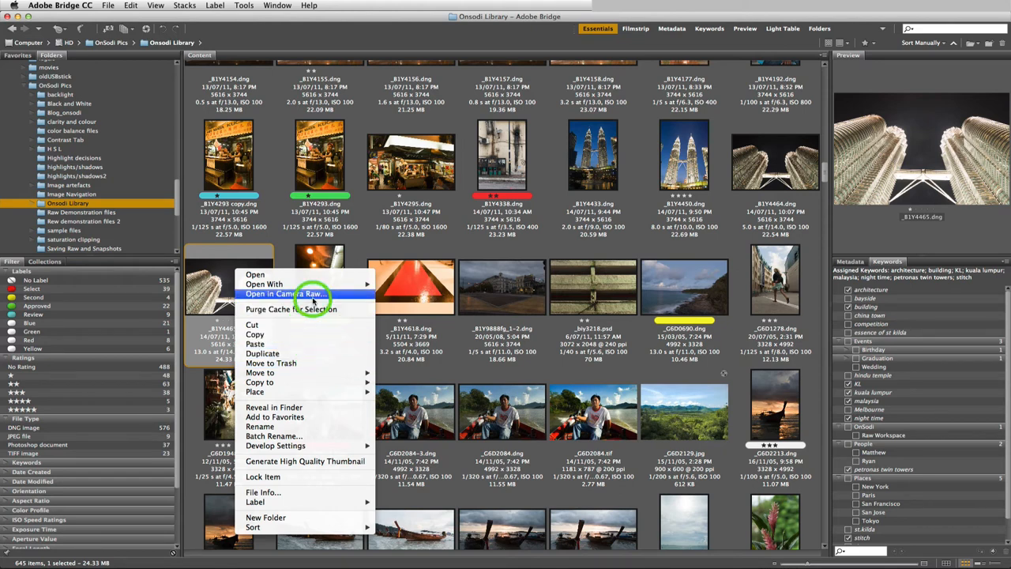
{"action": "mouse_move", "coordinate": [307, 461]}
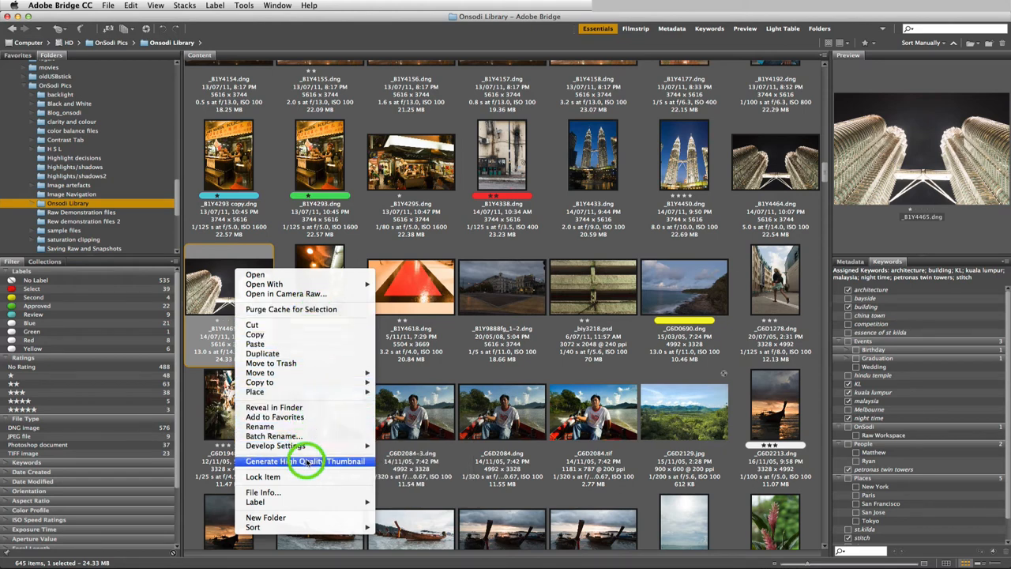